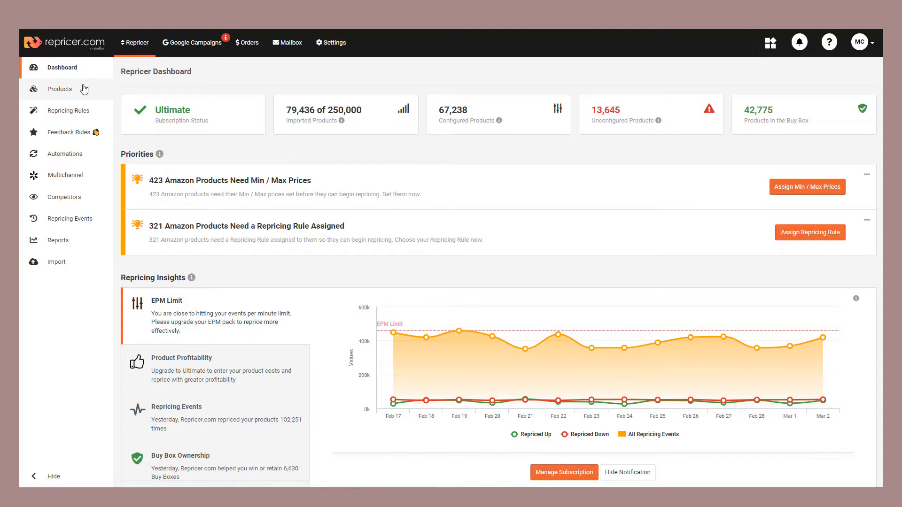
Filter the Amazon product list to products where you own the Buy Box (38 results)
left_click(60, 88)
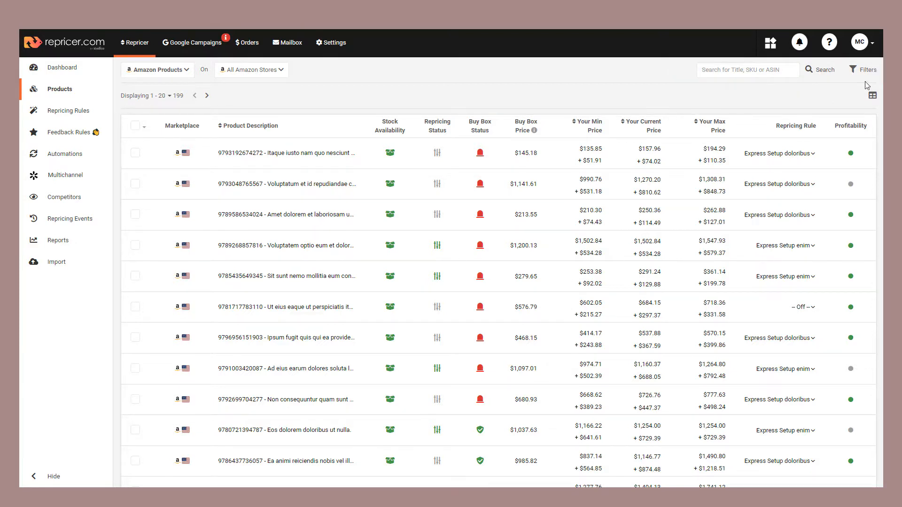
left_click(862, 70)
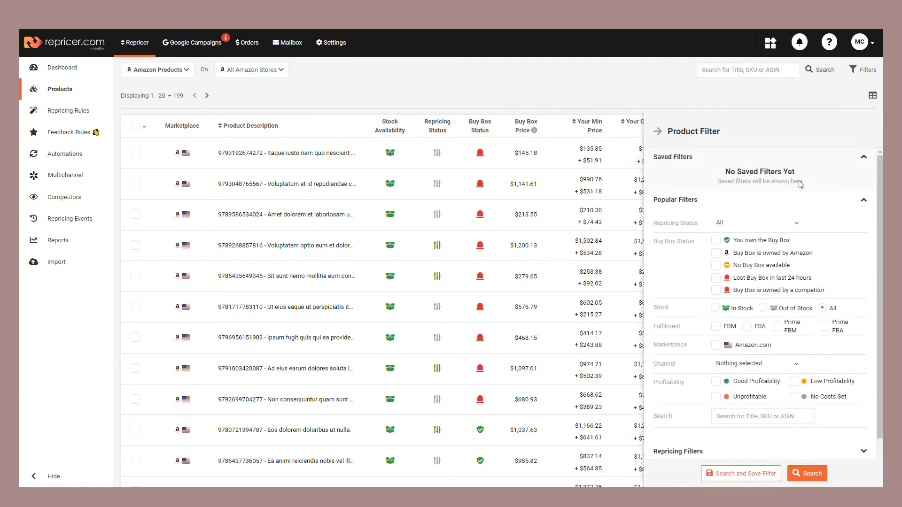
left_click(716, 239)
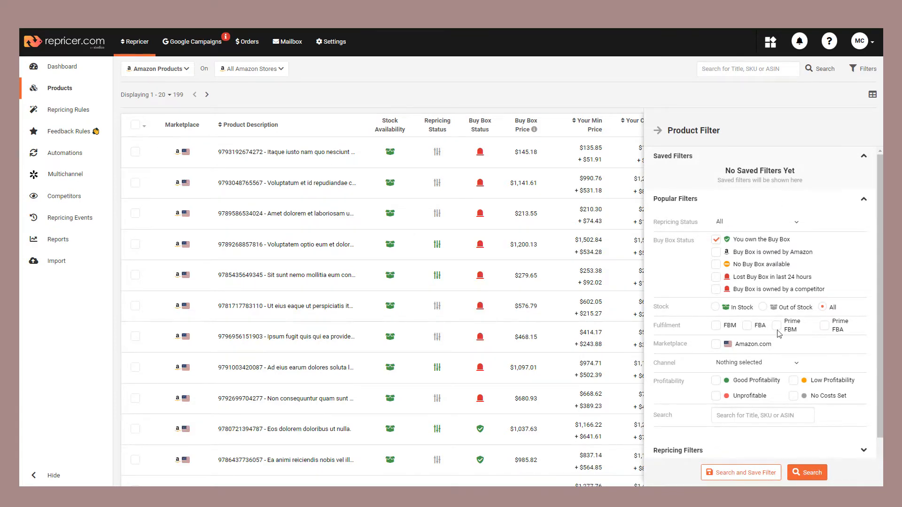
left_click(808, 472)
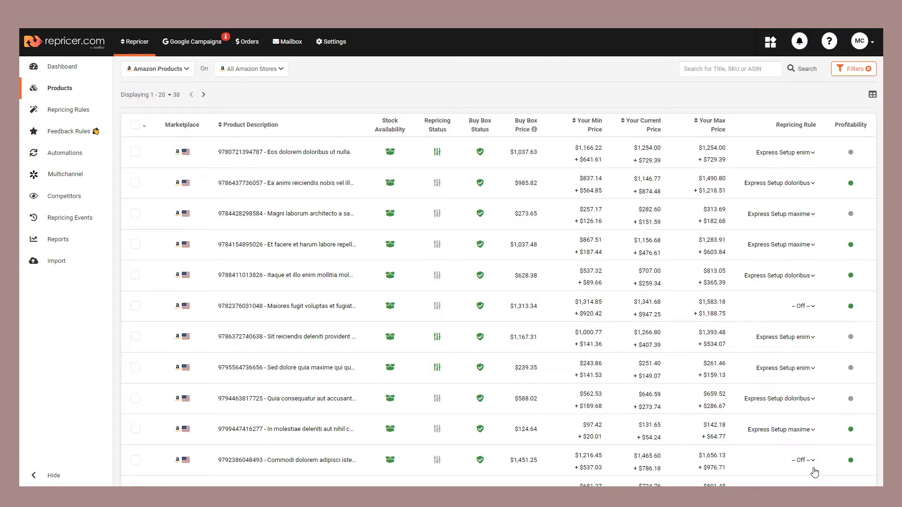
Select all 38 filtered products and download their CSV template from Bulk Edit Options
left_click(136, 125)
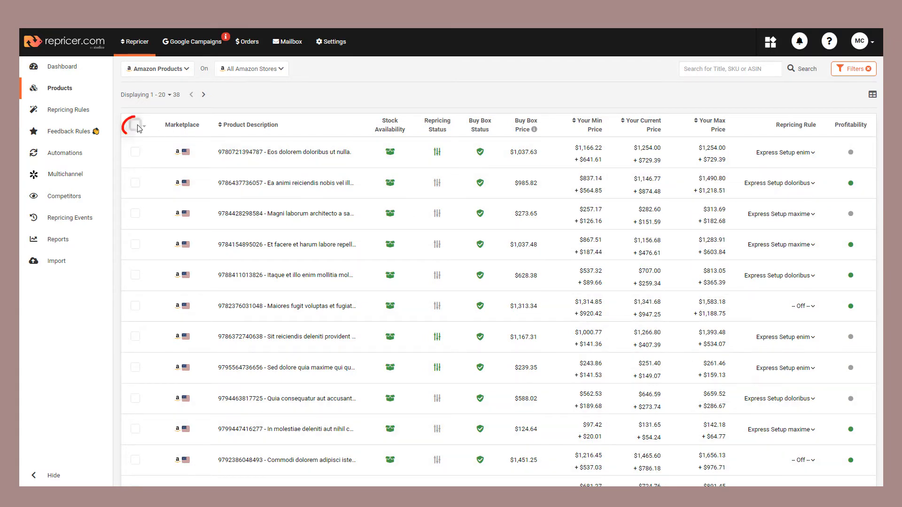
left_click(135, 125)
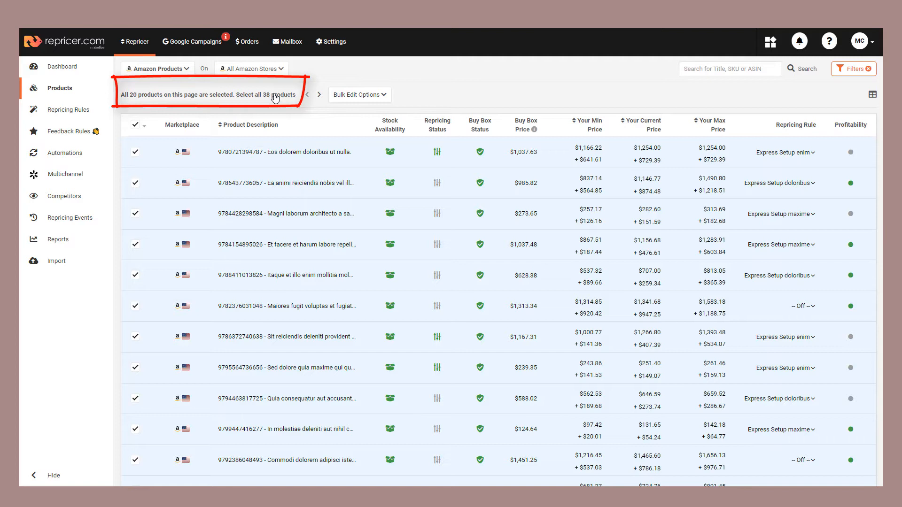
left_click(271, 94)
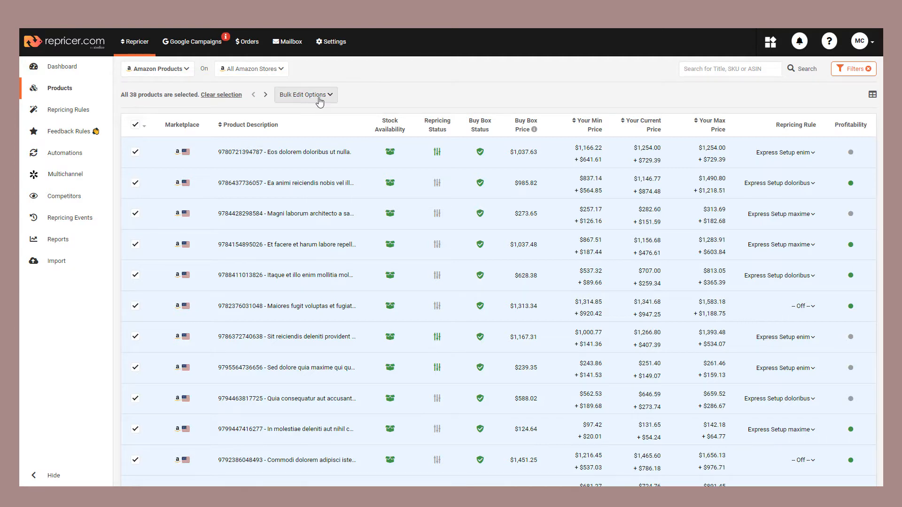
left_click(306, 94)
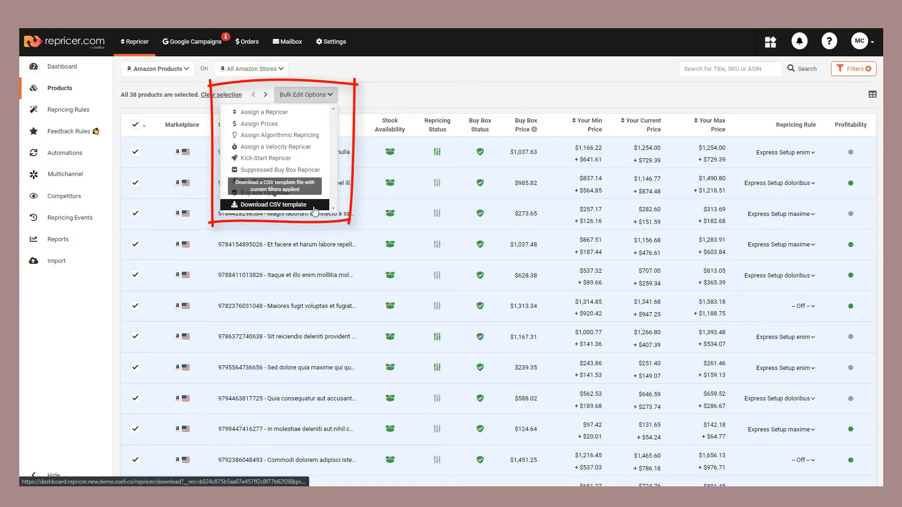
left_click(272, 204)
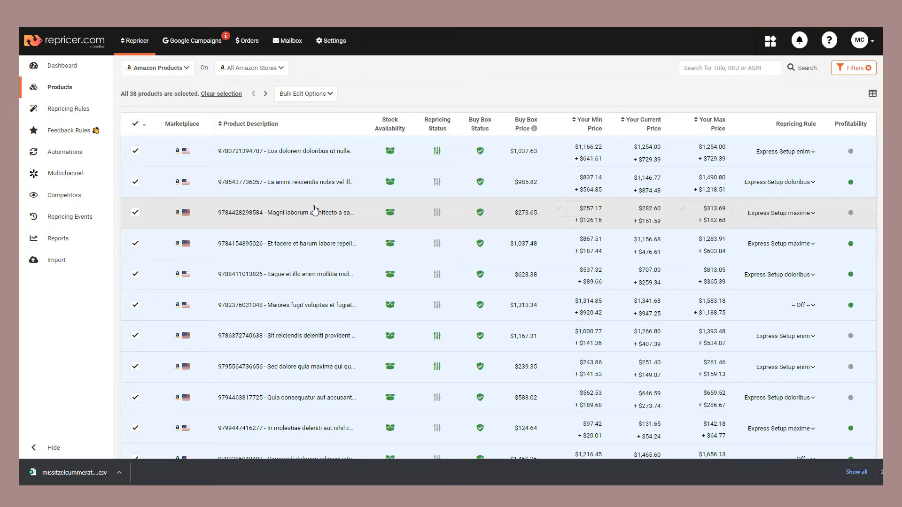
mouse_move(56, 259)
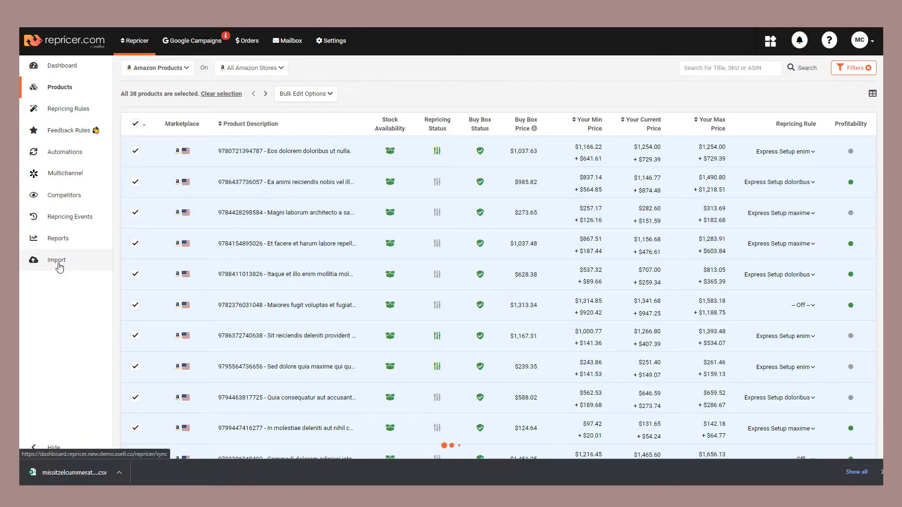
From Bulk Product Import, download the Amazon product template and start opening the CSV
left_click(57, 259)
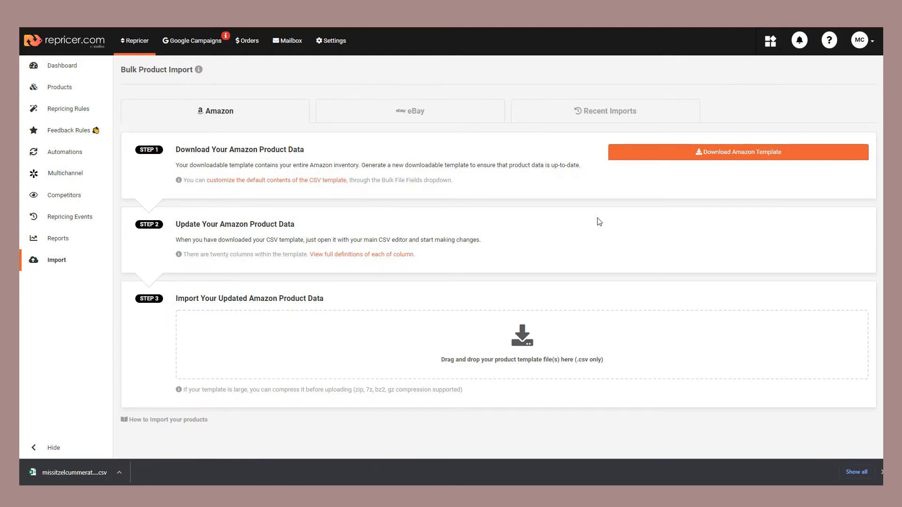
mouse_move(458, 255)
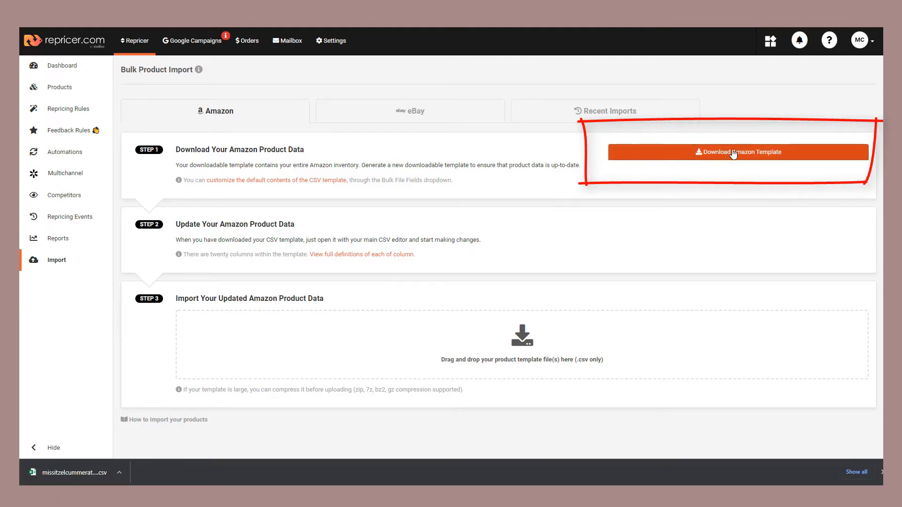
left_click(739, 152)
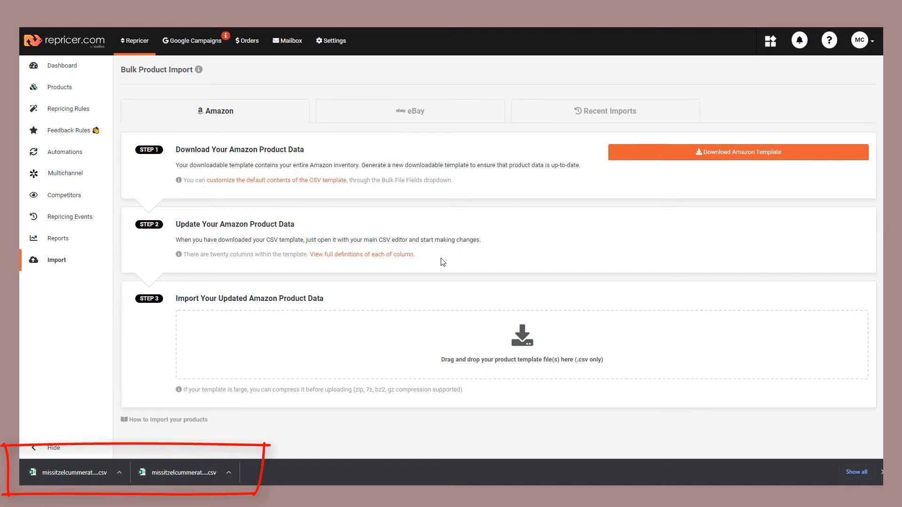
left_click(185, 472)
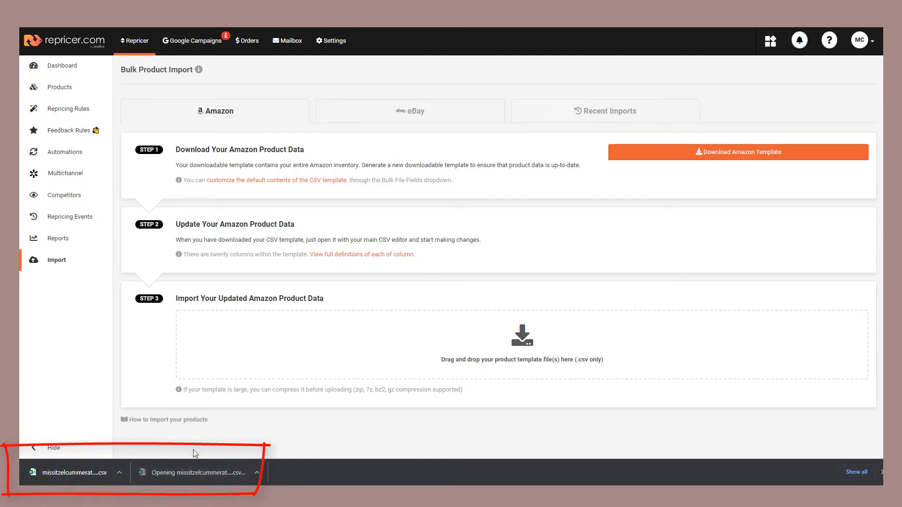
Review the opened product CSV in Excel, scrolling across to the quantity columns
left_click(75, 473)
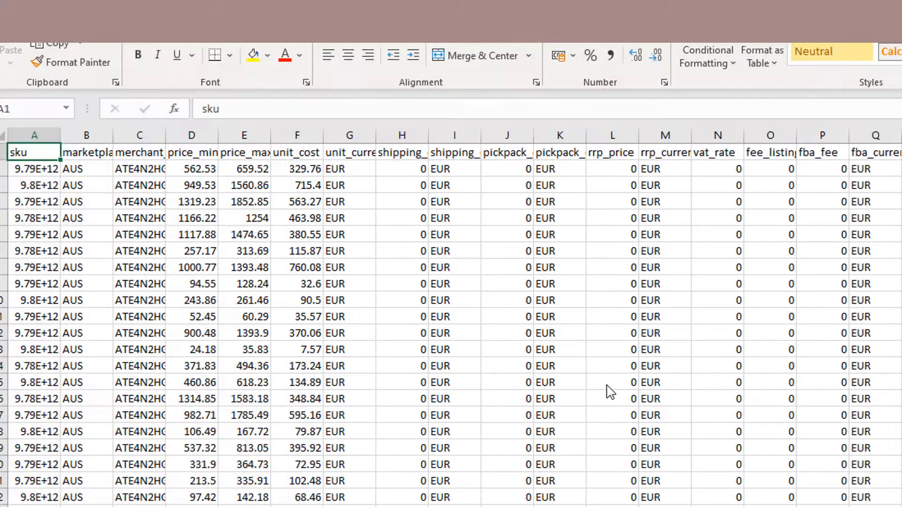
scroll("right", 3)
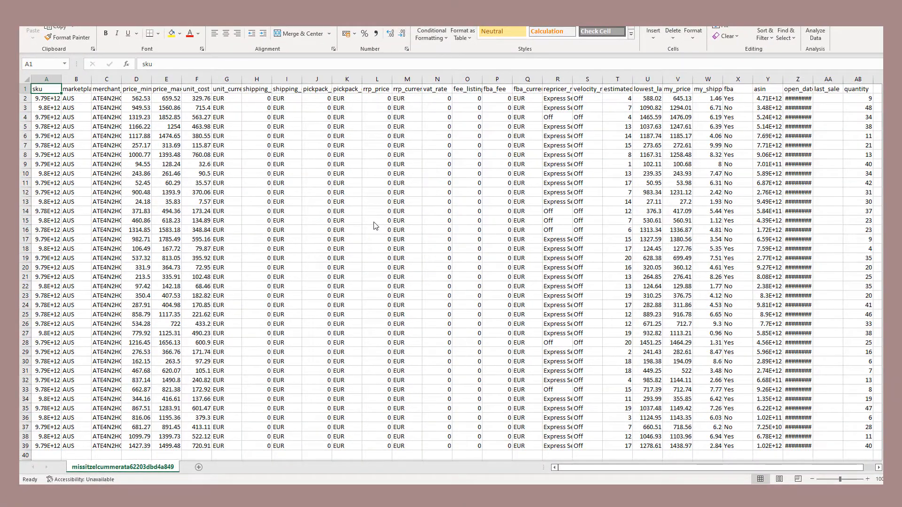
Delete unneeded columns, keeping sku through fba, and widen the repricer_name column
left_click(197, 79)
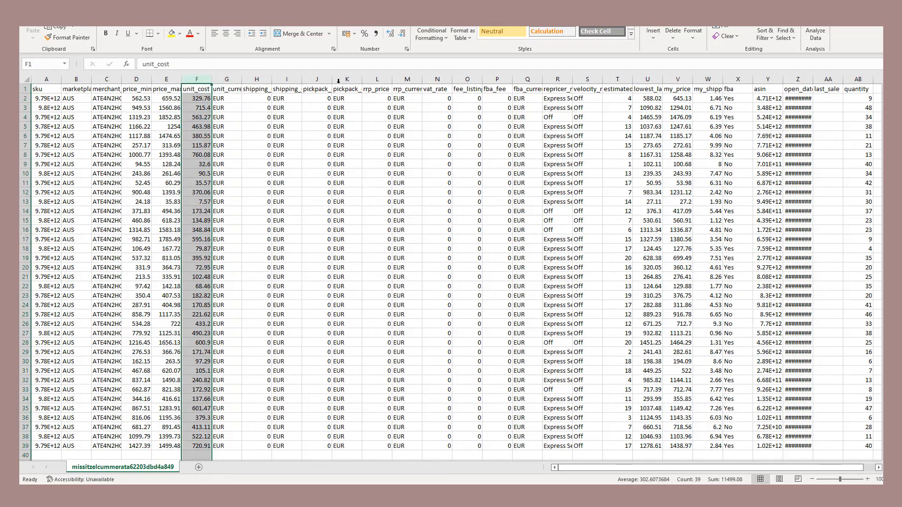
right_click(527, 79)
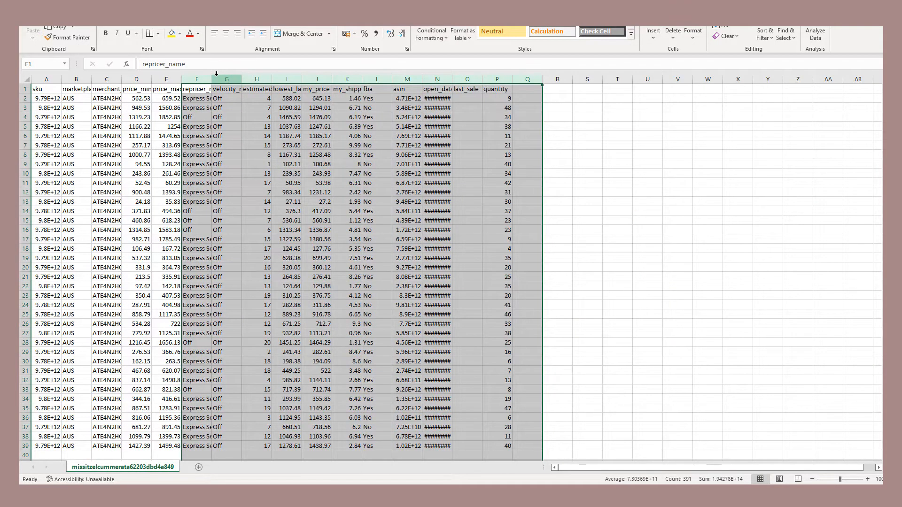
right_click(227, 79)
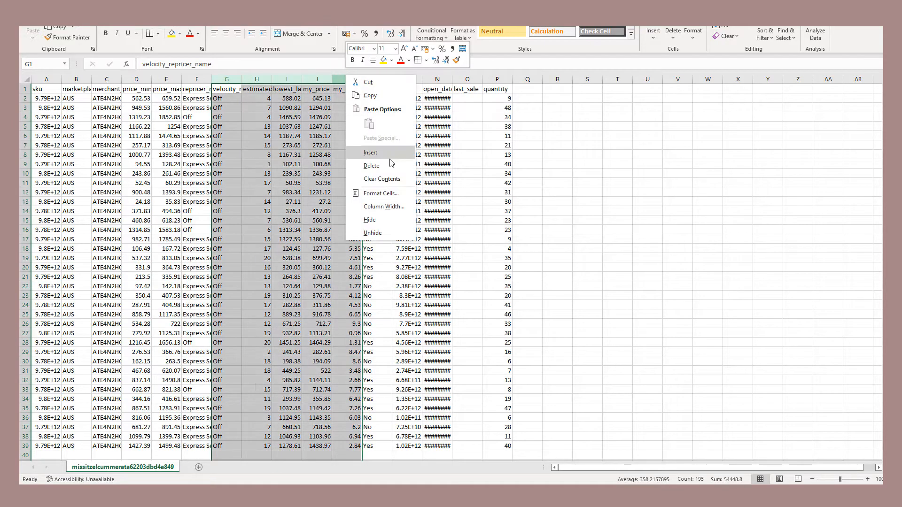
left_click(372, 166)
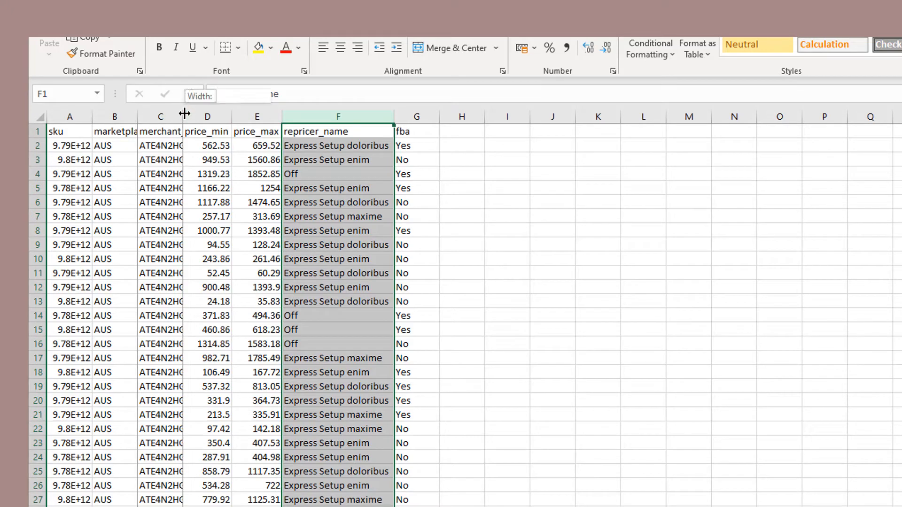
left_click_drag(183, 115, 227, 116)
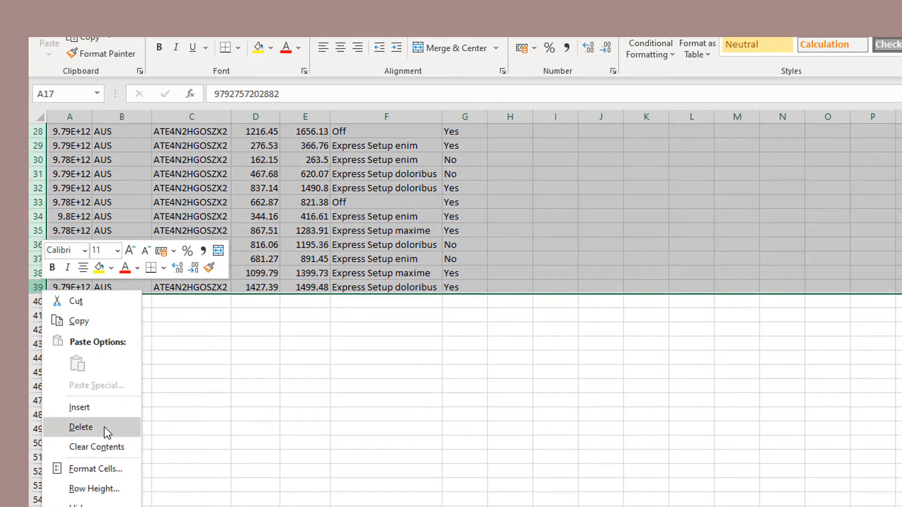
Delete rows 17–39 so only the first 15 products remain
left_click(81, 426)
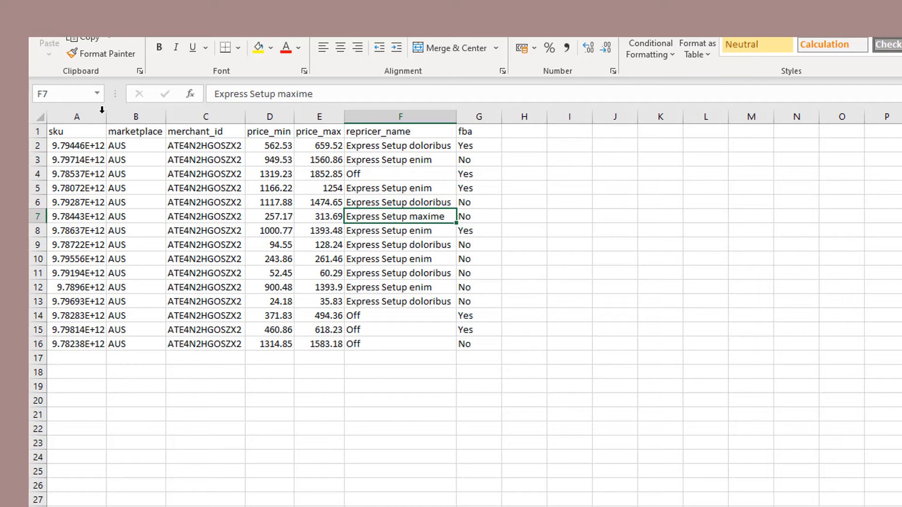
right_click(76, 116)
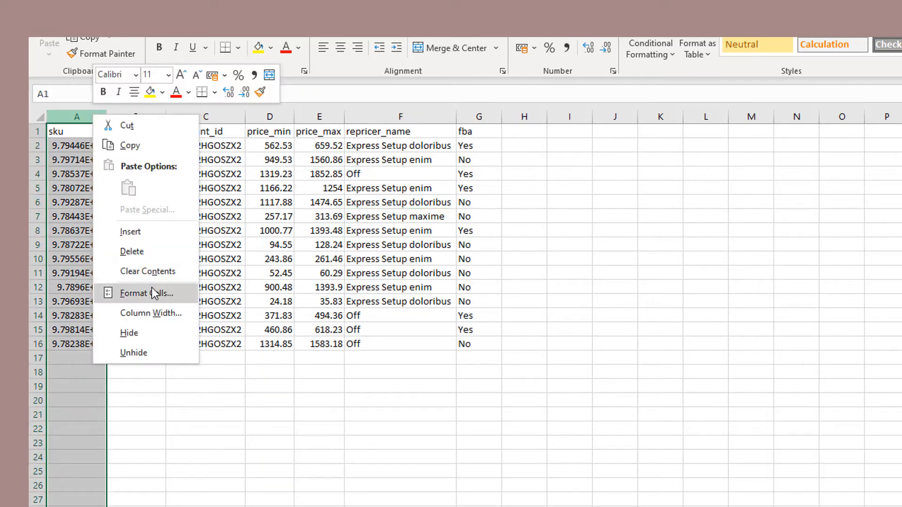
Format the sku column as Number with 0 decimal places to show full SKUs
left_click(134, 352)
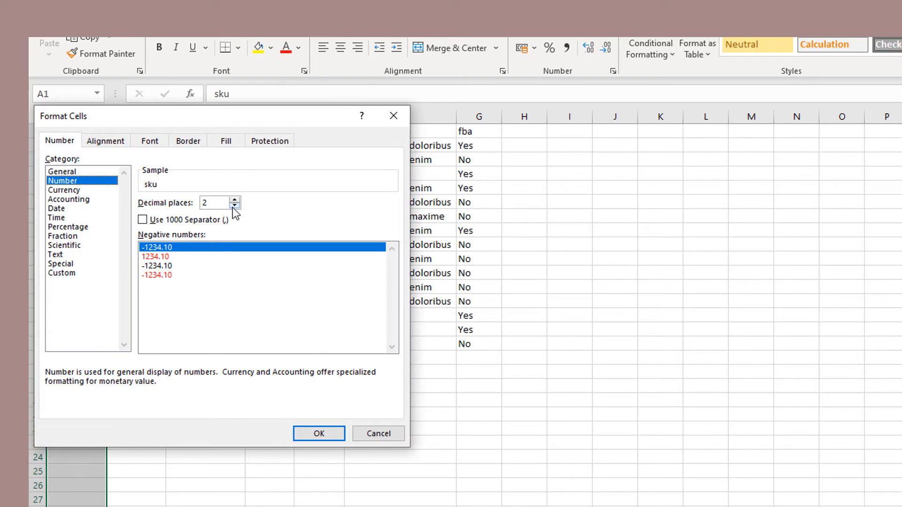
left_click(233, 205)
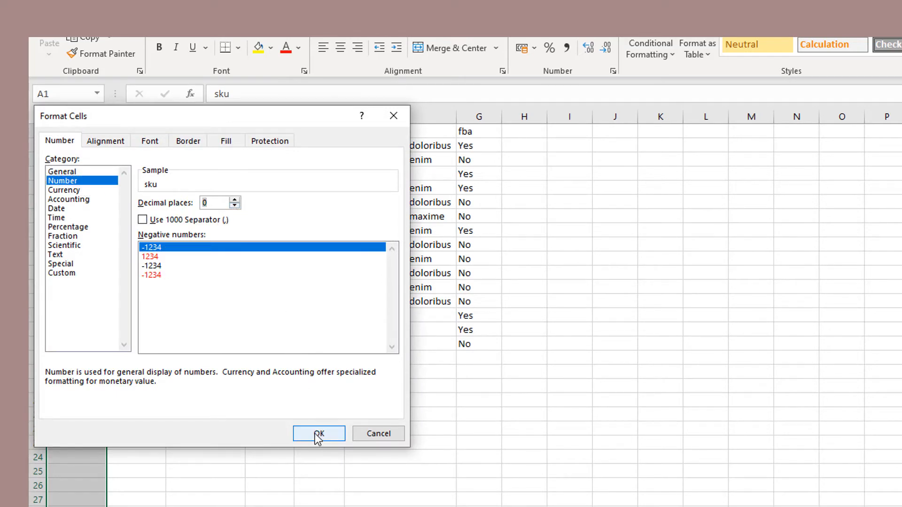
left_click(318, 433)
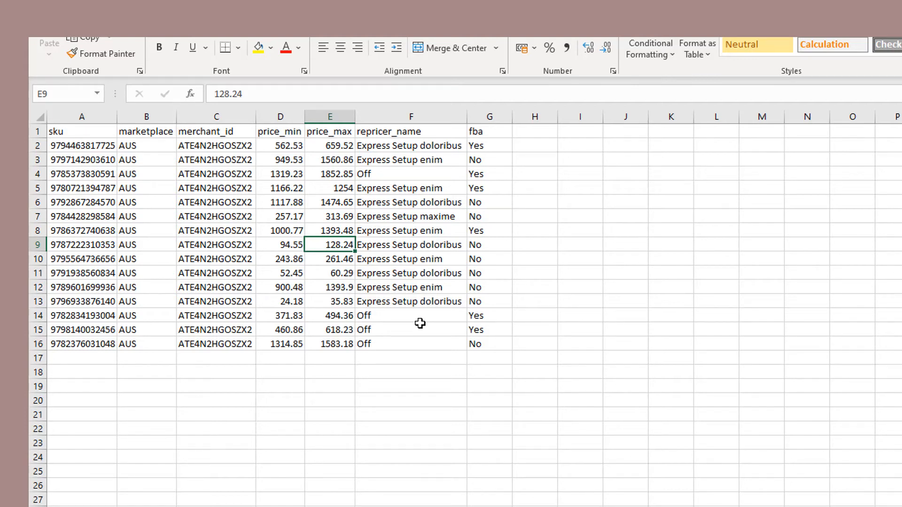
Save the trimmed 15-product sheet in Excel
left_click(411, 160)
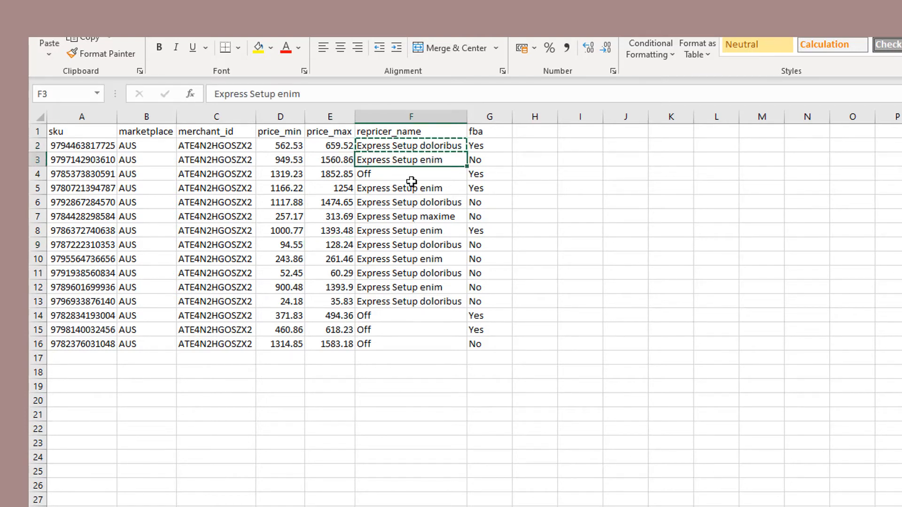
key("ctrl+v")
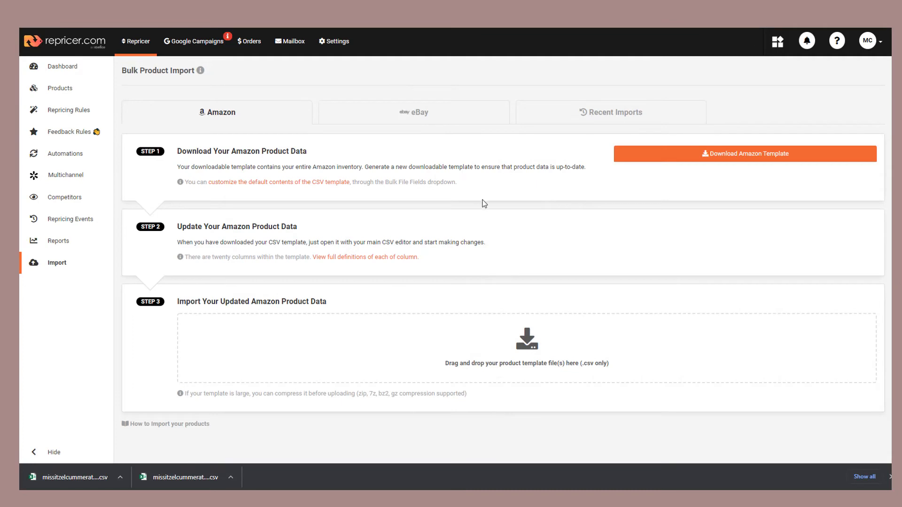
mouse_move(499, 234)
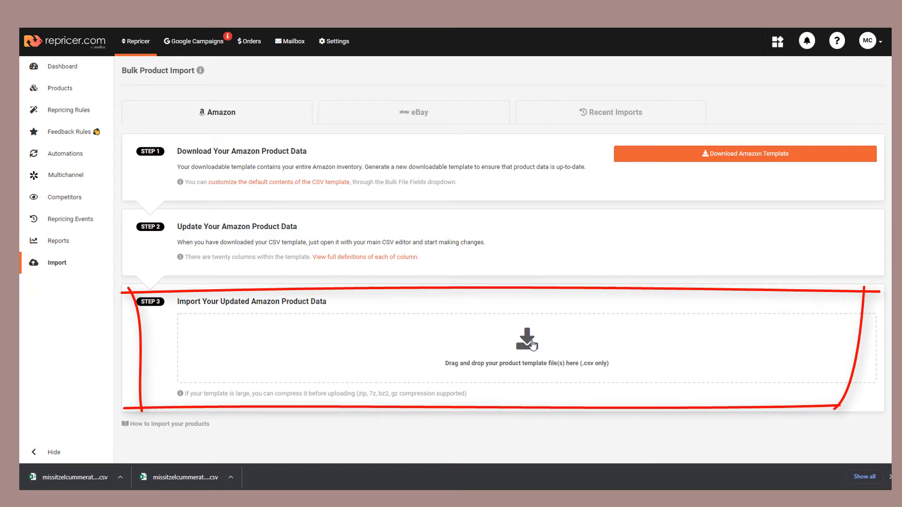
Upload New Test.csv as the Amazon product import and view its failed status in Recent Imports
left_click(525, 345)
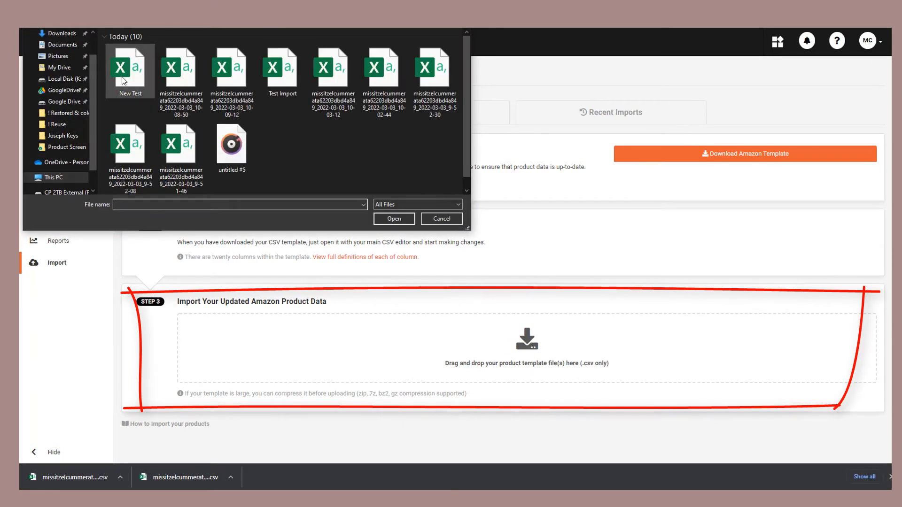
left_click(130, 69)
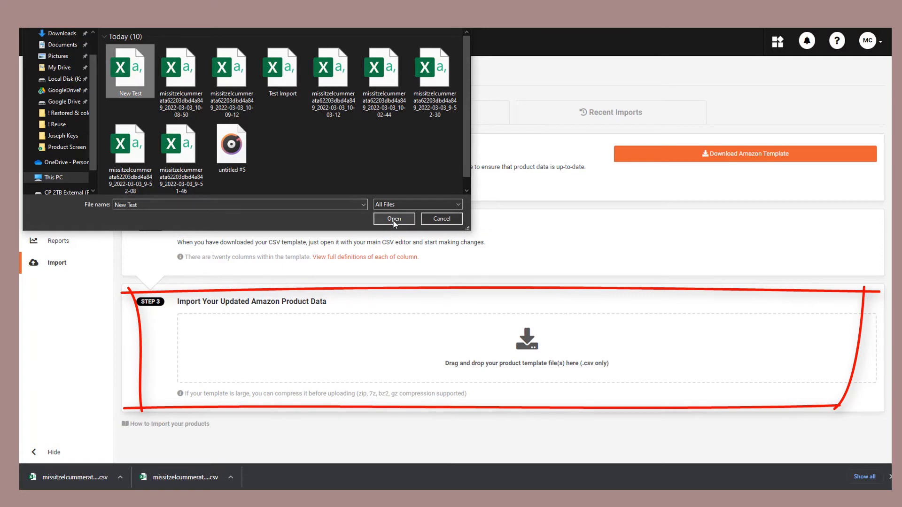
left_click(394, 218)
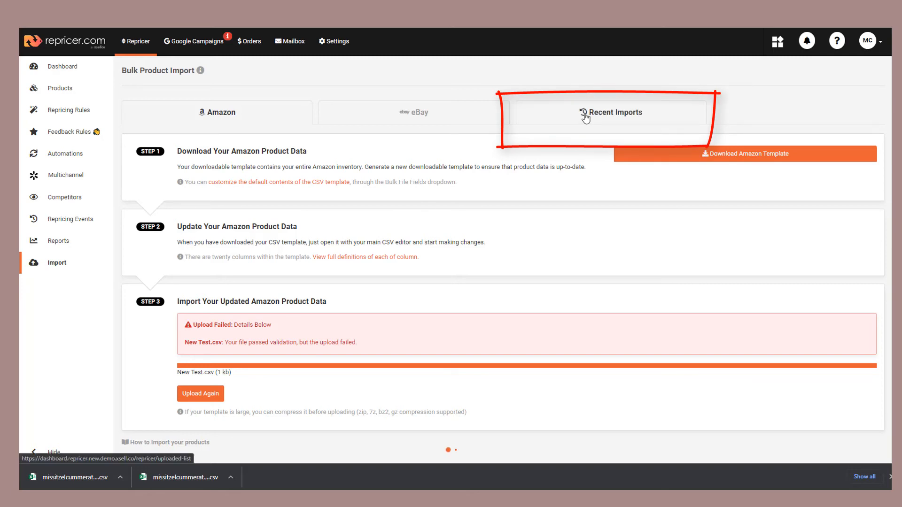
left_click(611, 112)
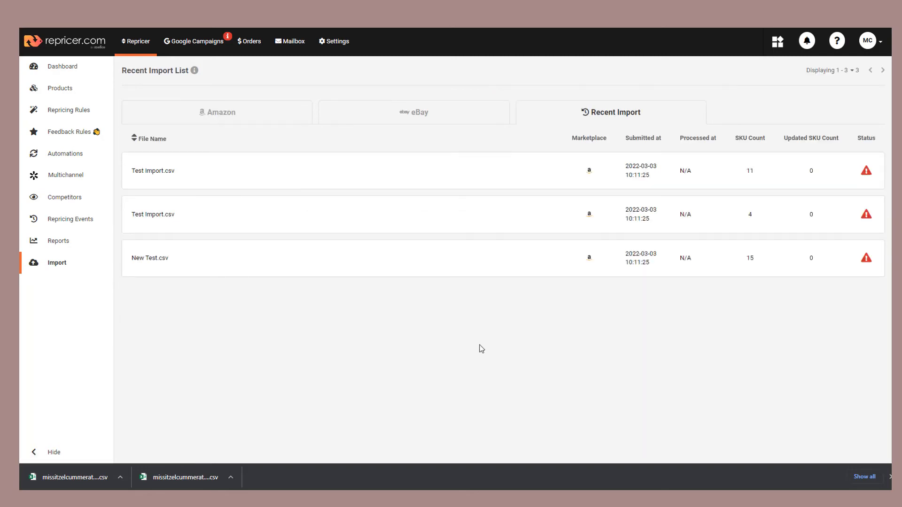